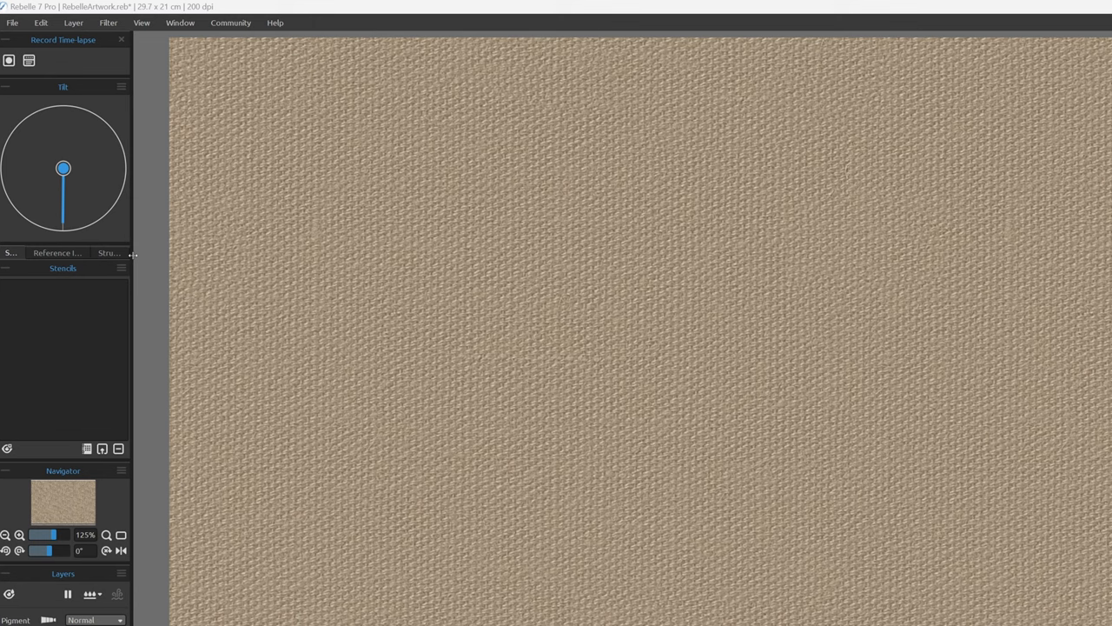
Switch the left panel from the stencil list to the canvas Structures list.
click(109, 252)
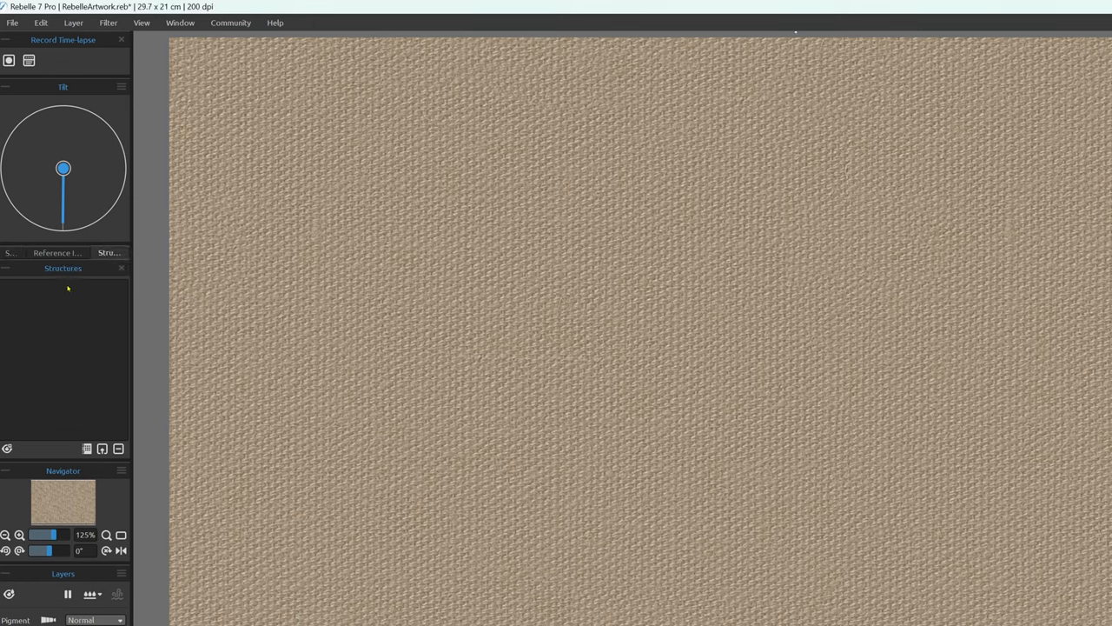
mouse_move(94, 469)
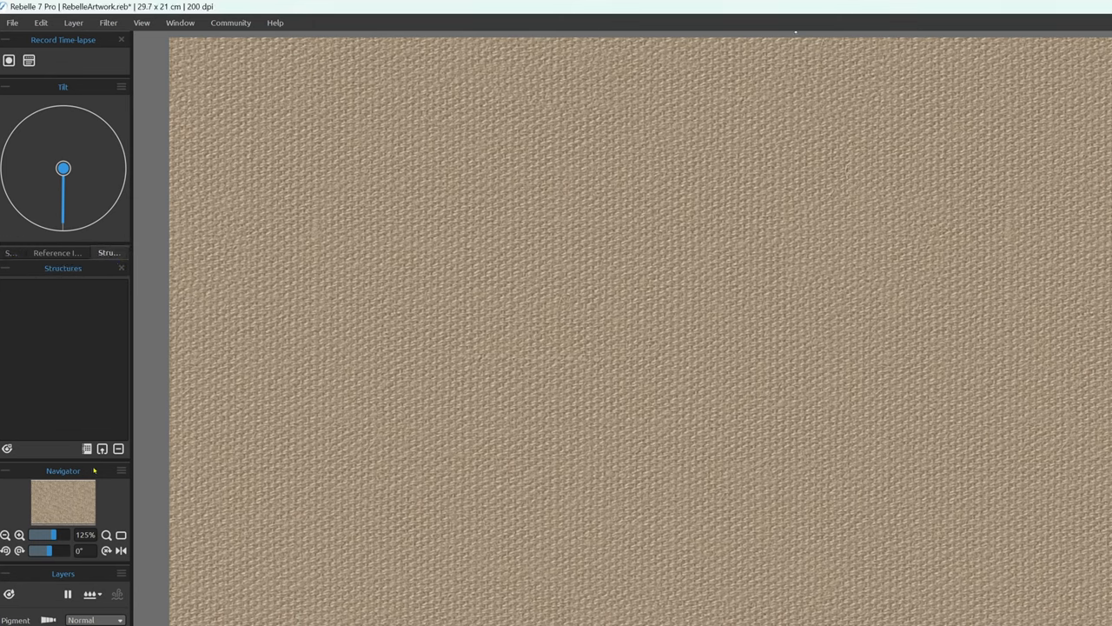
mouse_move(88, 383)
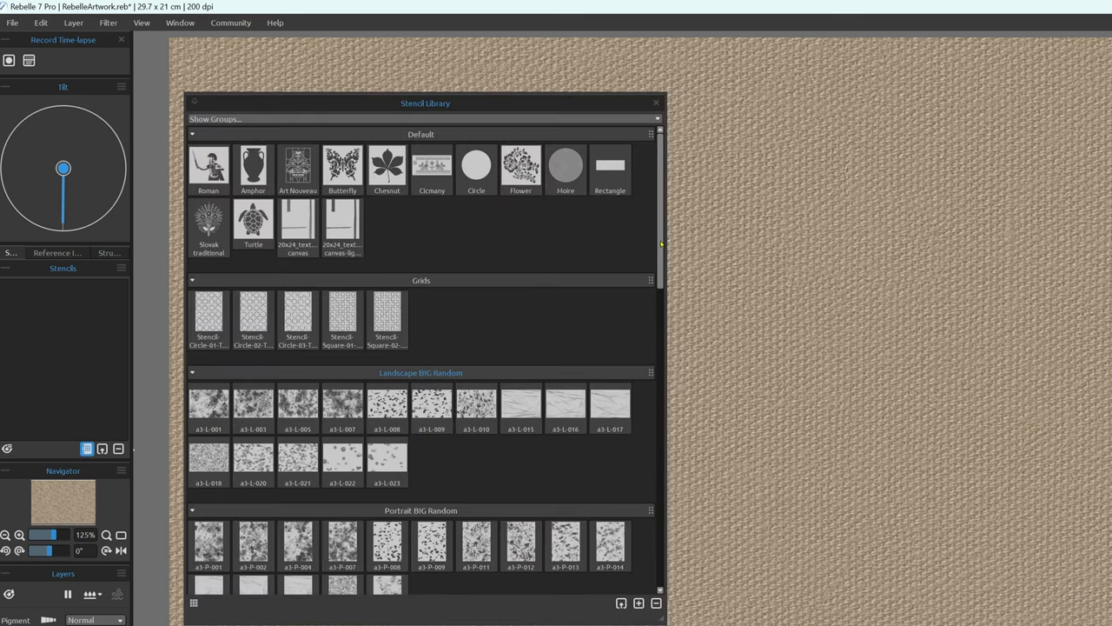
Add the a3-L-009 patchy and a3-L-015 scratch stencils from Landscape BIG Random.
scroll(down, 3)
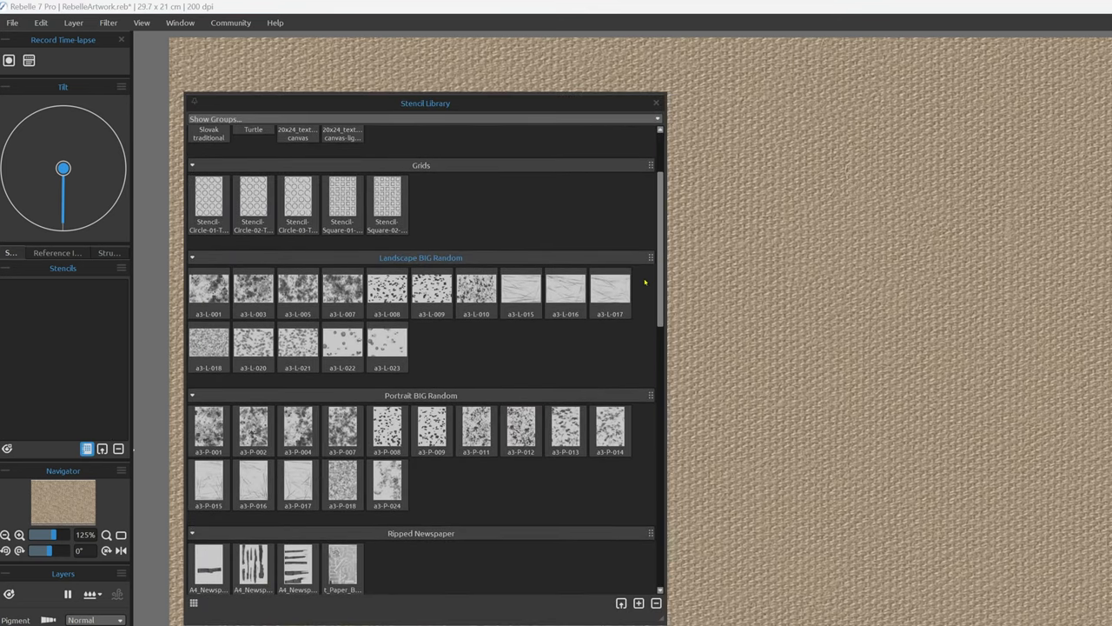
mouse_move(508, 357)
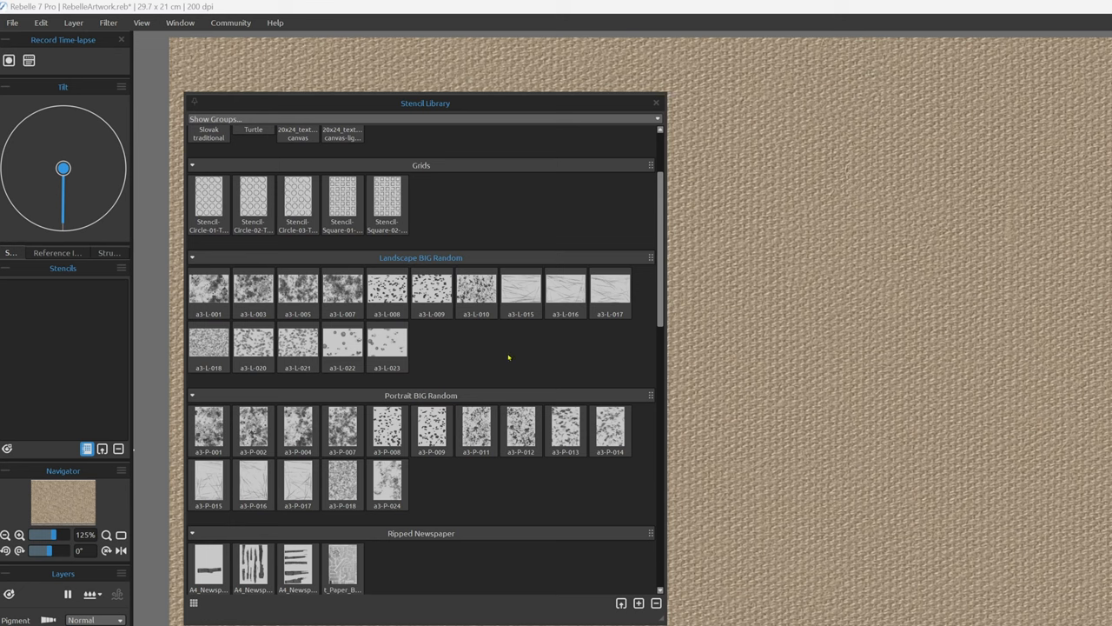
mouse_move(444, 360)
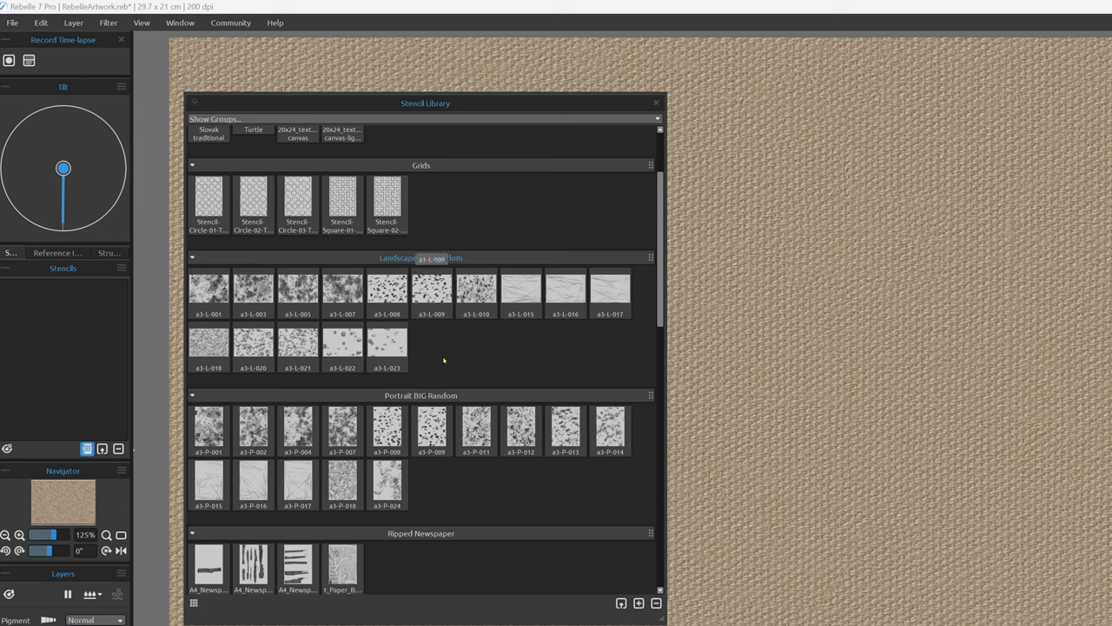
click(432, 291)
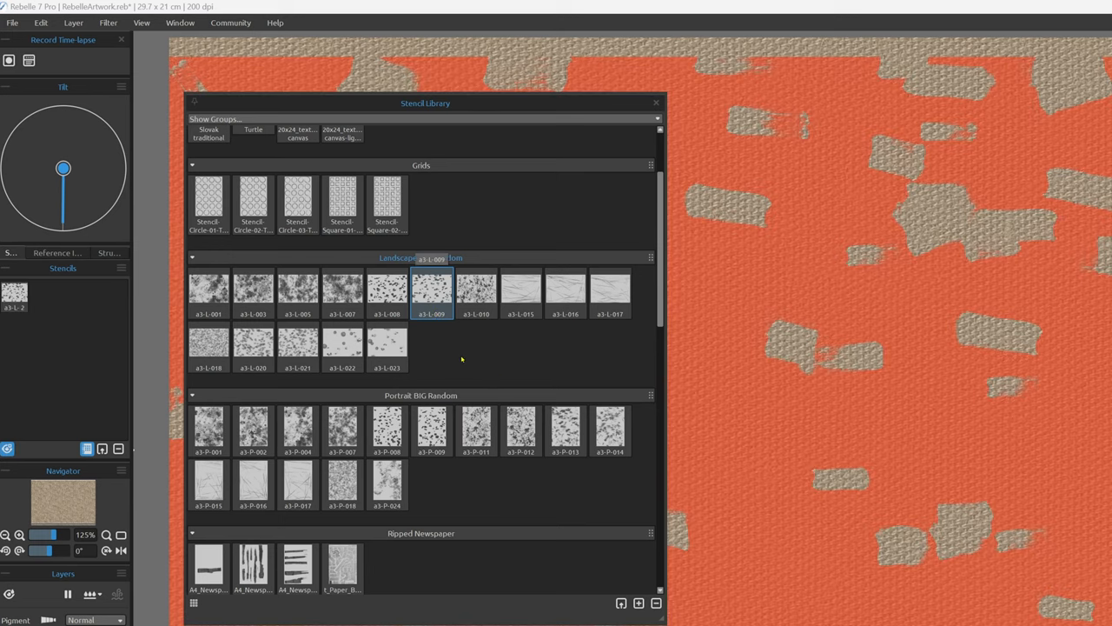
mouse_move(566, 357)
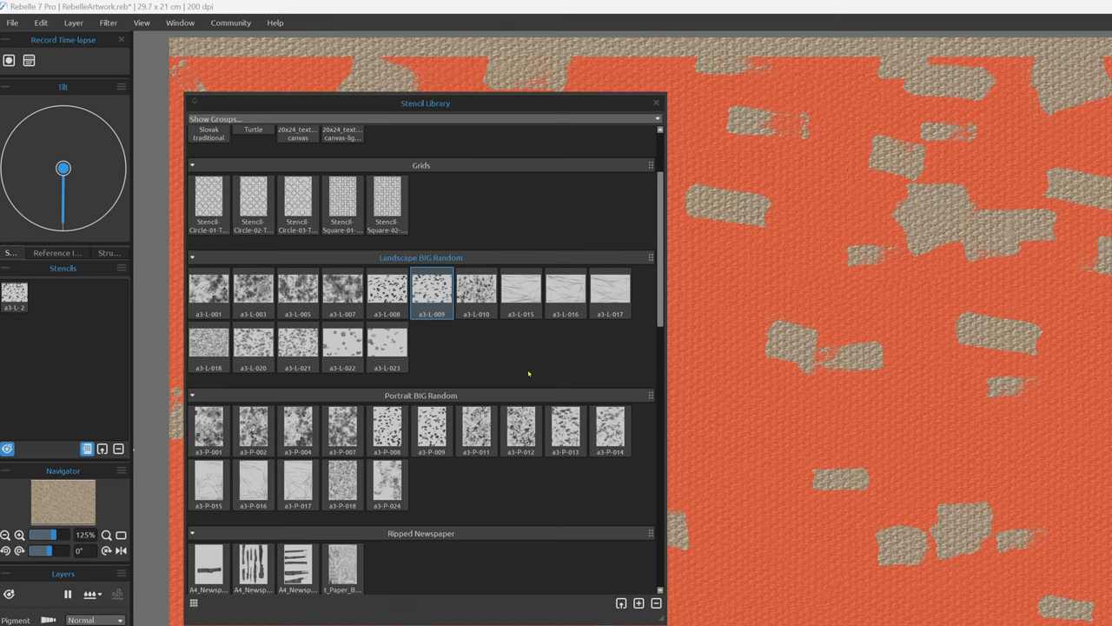
click(520, 291)
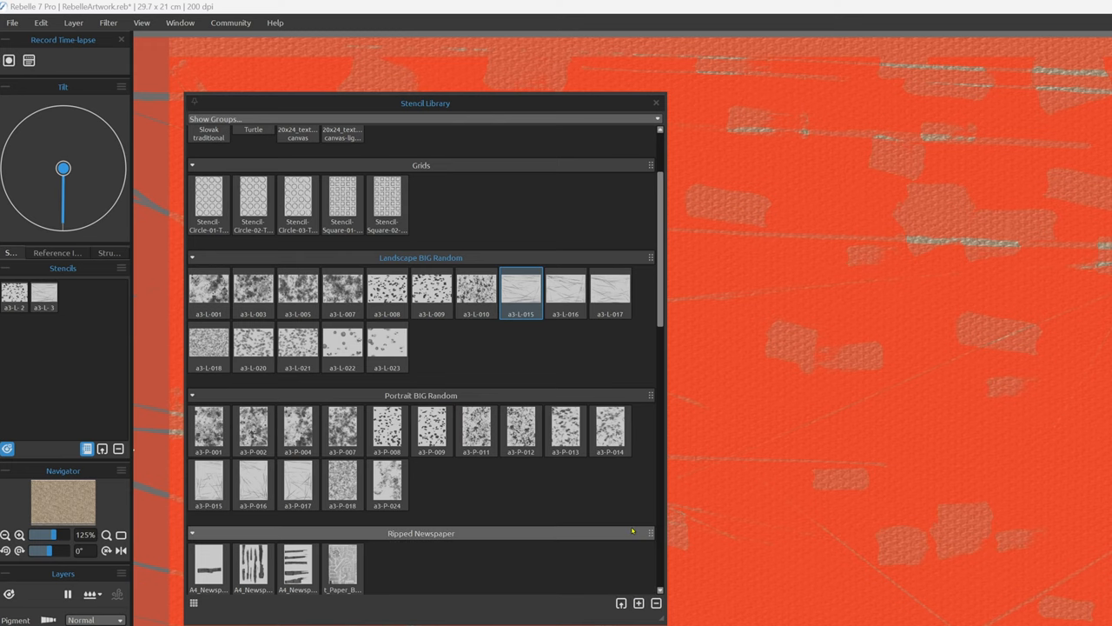
click(657, 102)
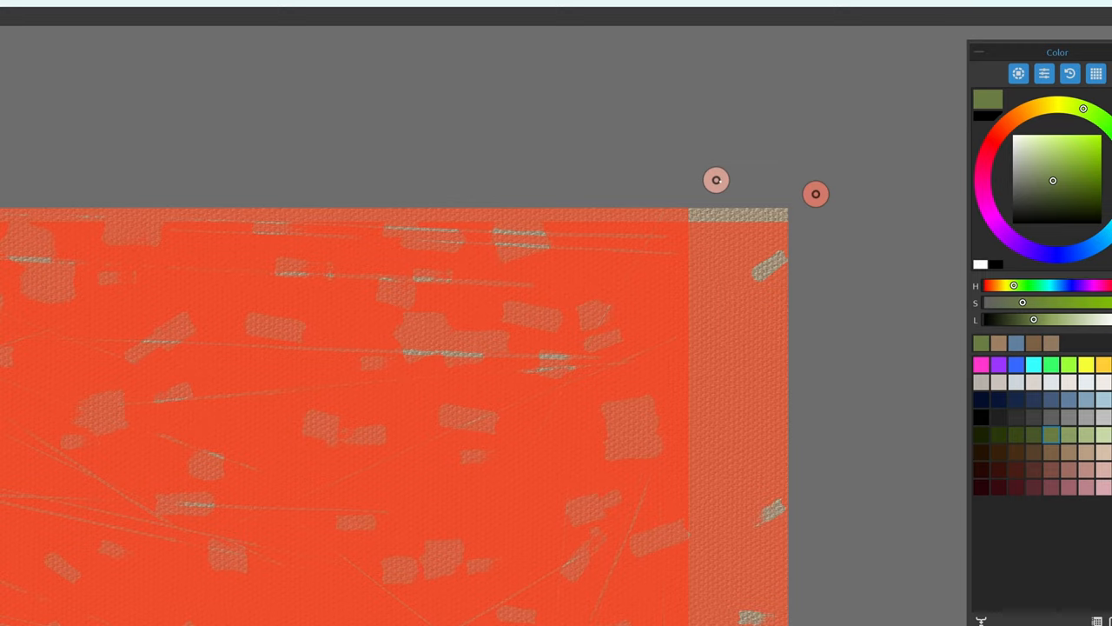
Show the stencil's transform controls and its Invert, Flip, Border and Tile options.
click(716, 180)
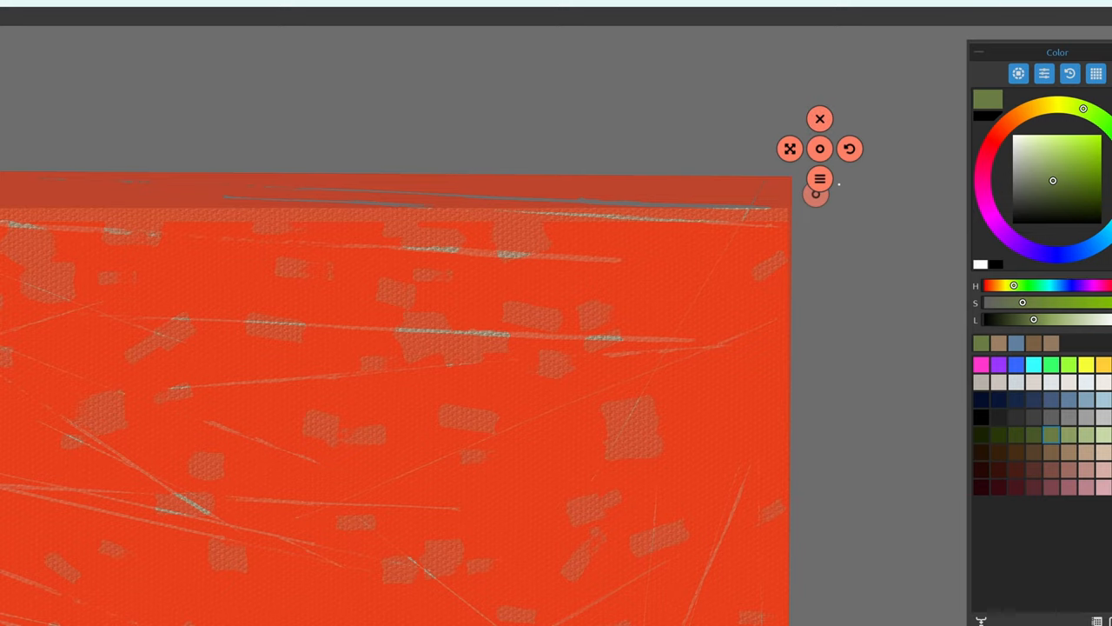
click(819, 179)
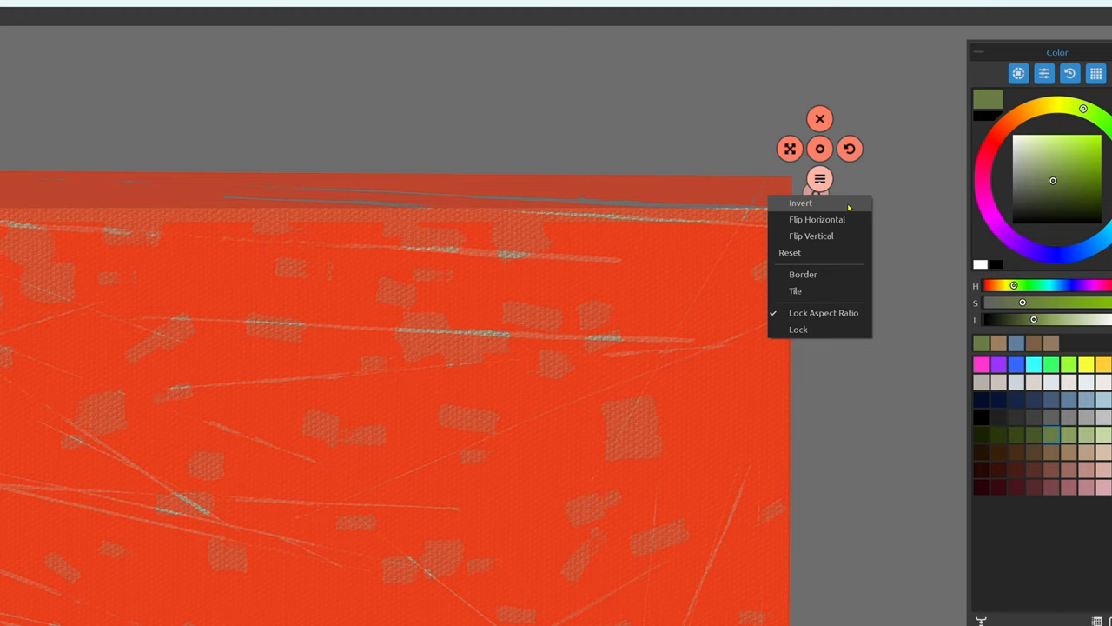
mouse_move(849, 273)
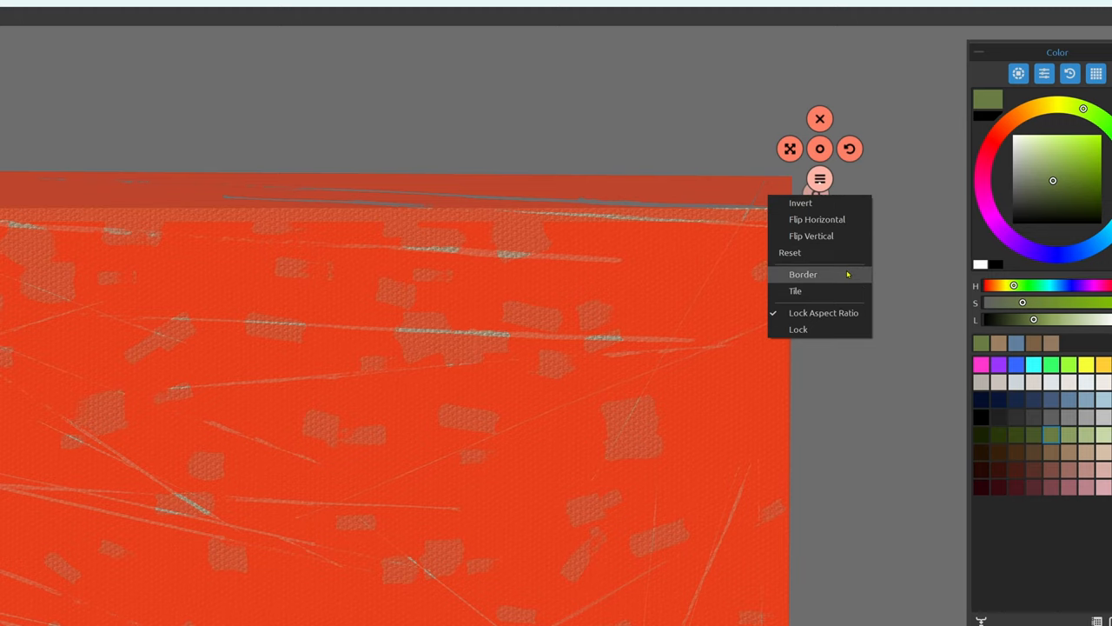
mouse_move(841, 290)
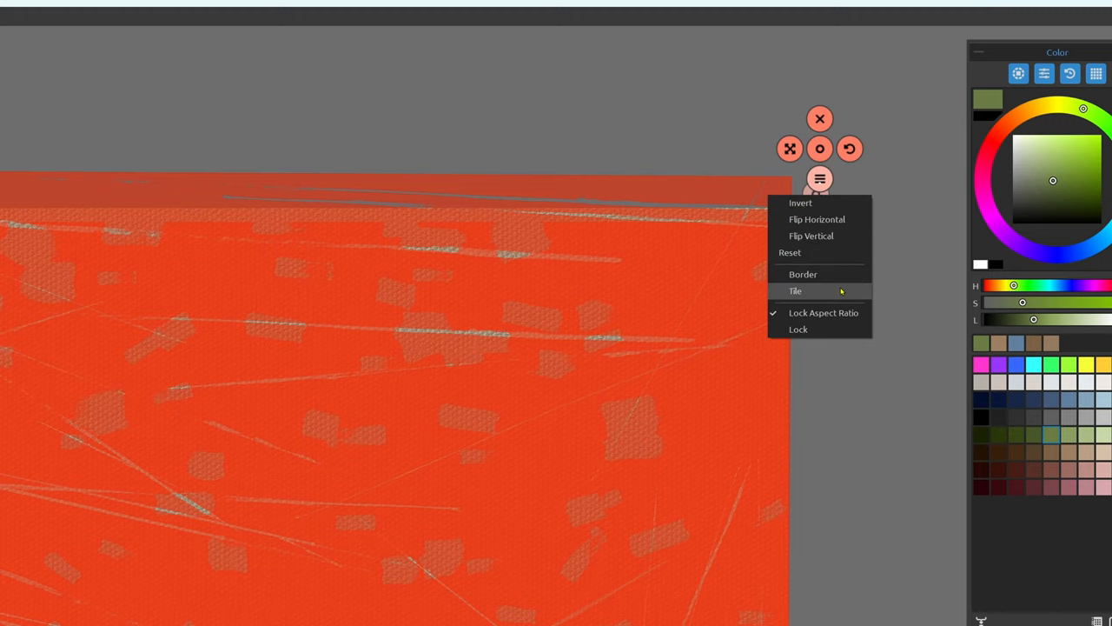
mouse_move(572, 98)
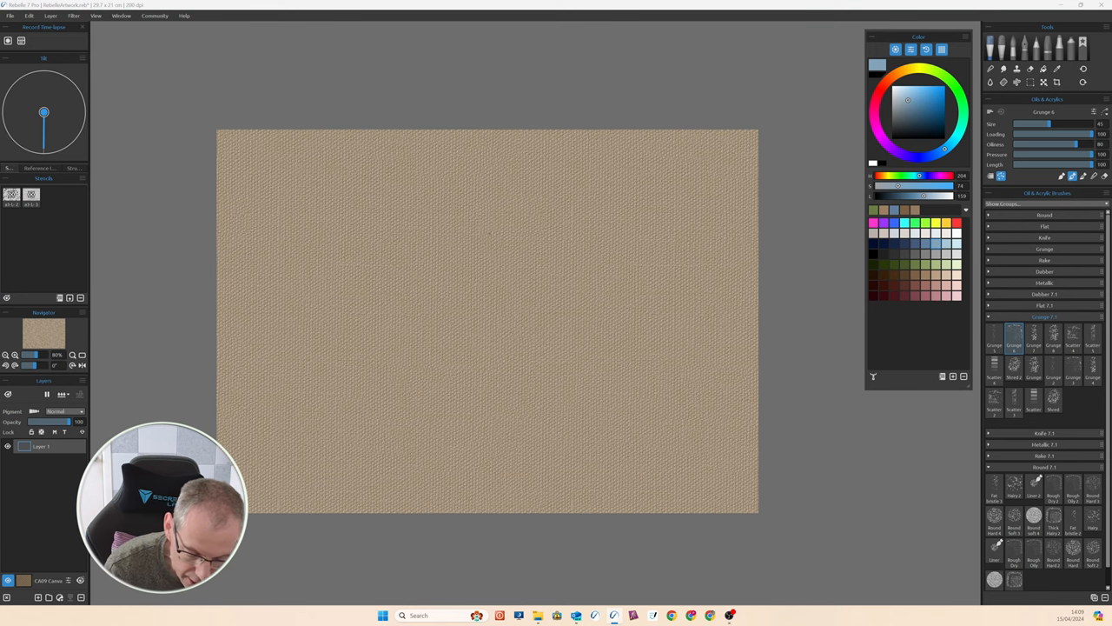
Paint a dark red scratch stroke and a blue grunge patch near the top centre.
drag(486, 243, 573, 205)
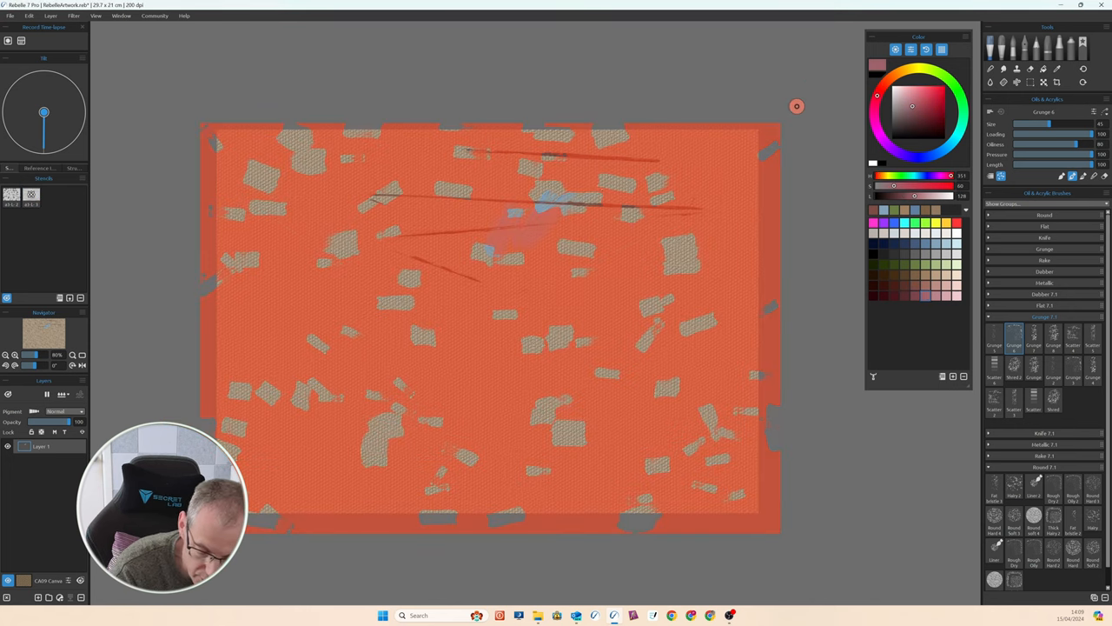
drag(521, 200, 608, 191)
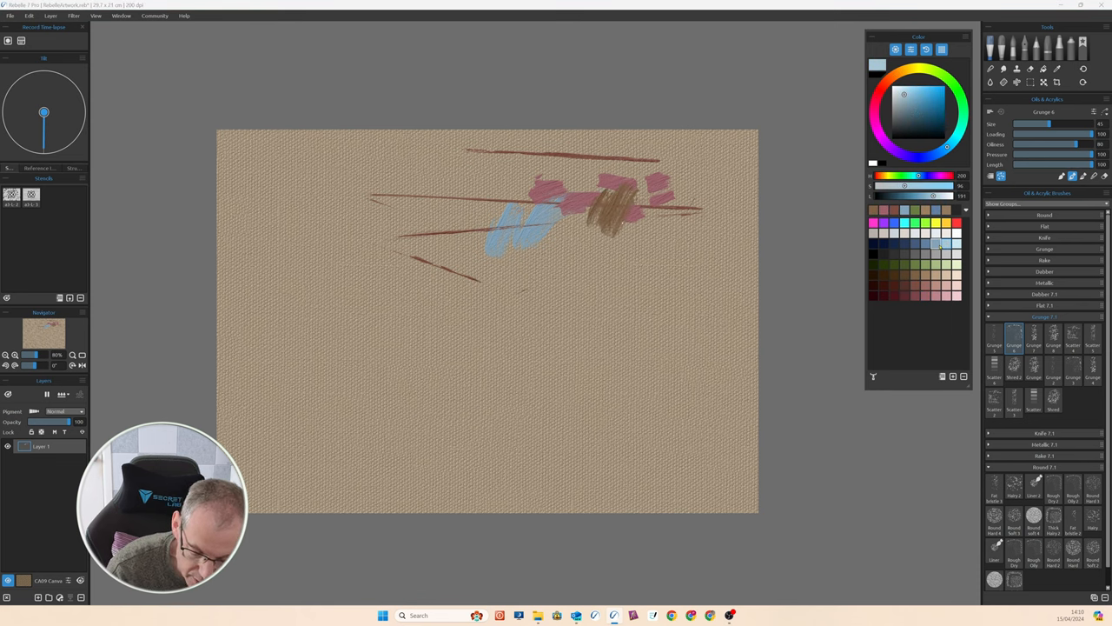
Layer pale blue and light pink grunge strokes over the top right of the canvas.
drag(591, 174, 652, 196)
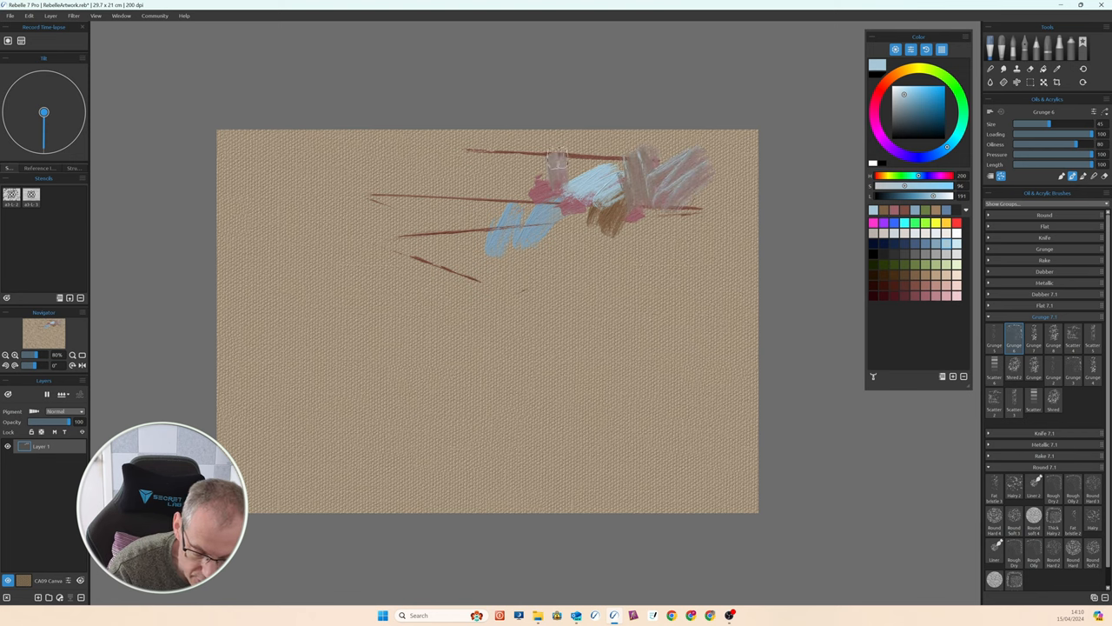
drag(539, 165, 591, 161)
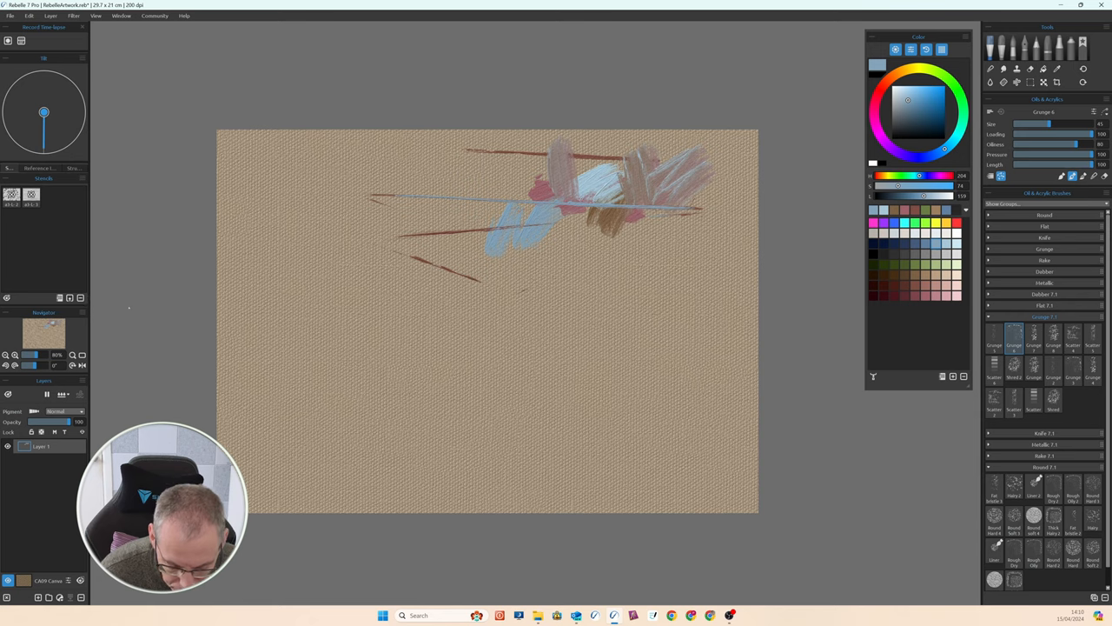
scroll(up, 3)
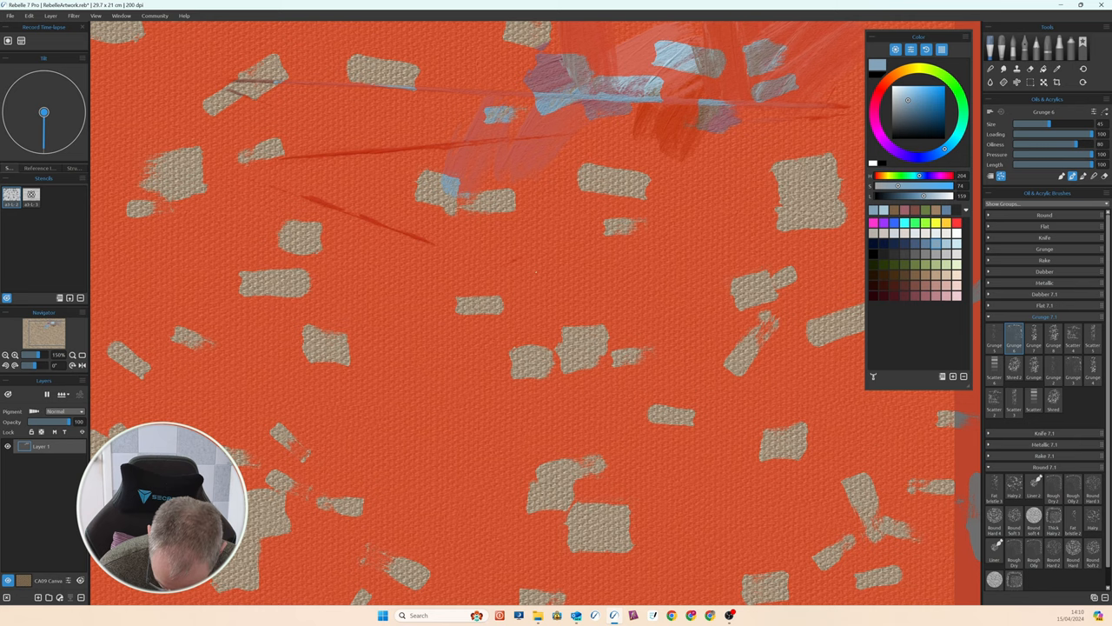
mouse_move(547, 252)
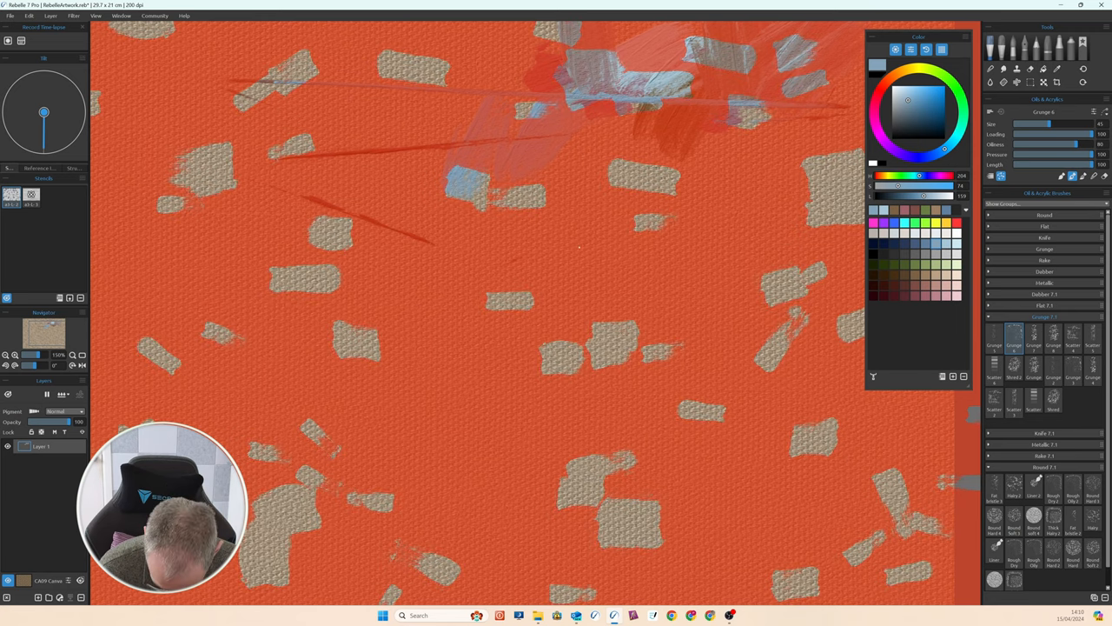
mouse_move(580, 248)
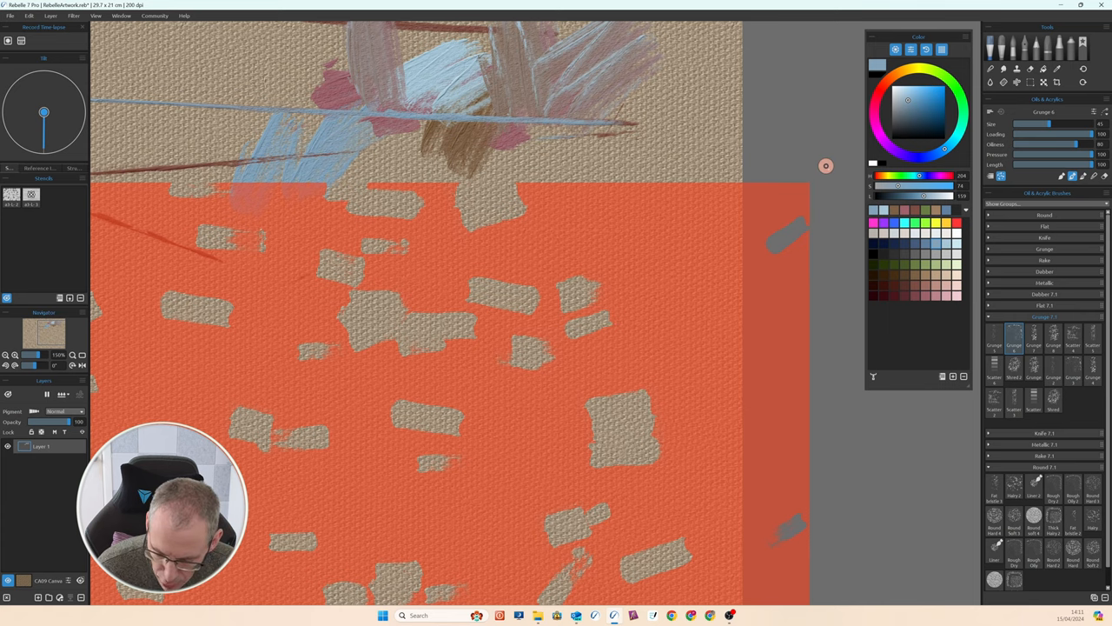
Position the patchy stencil to cover the entire canvas above the earlier strokes.
click(826, 165)
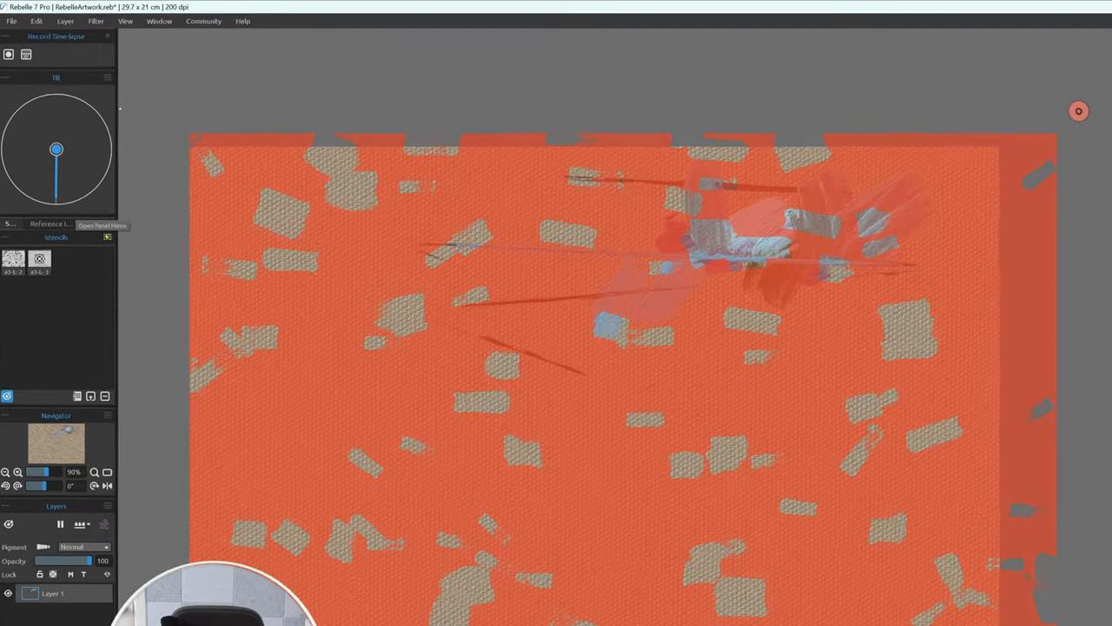
click(134, 303)
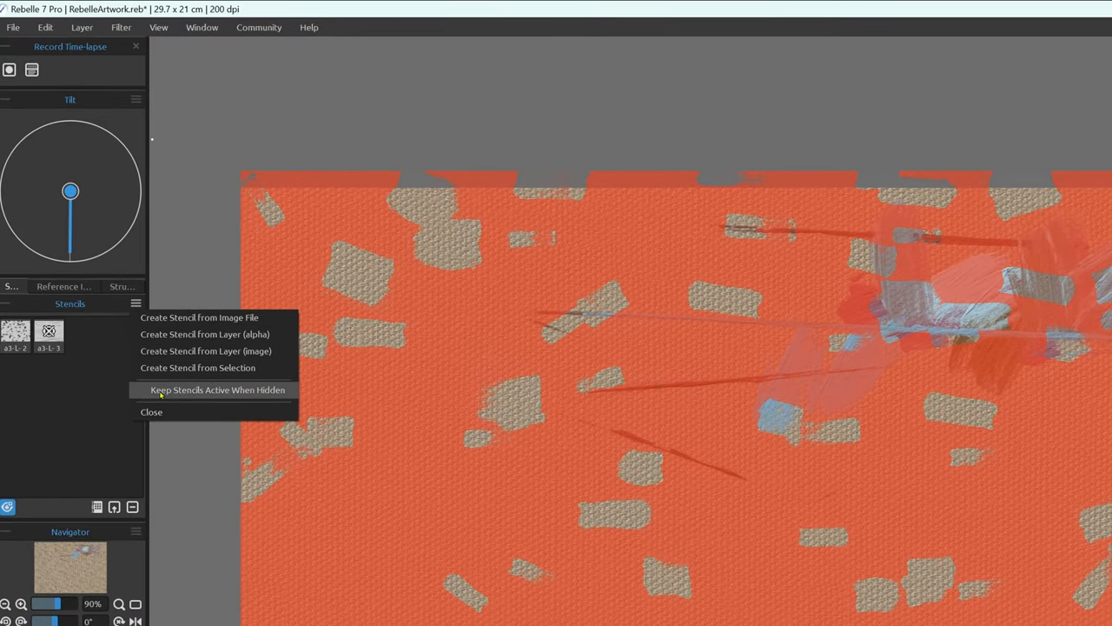
mouse_move(197, 396)
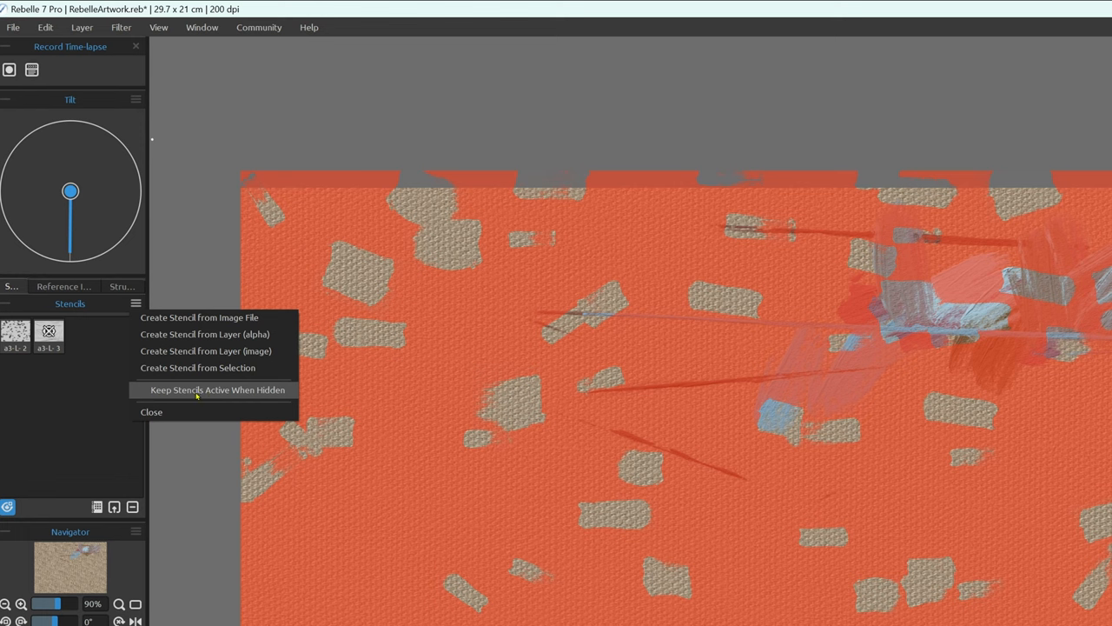
mouse_move(224, 396)
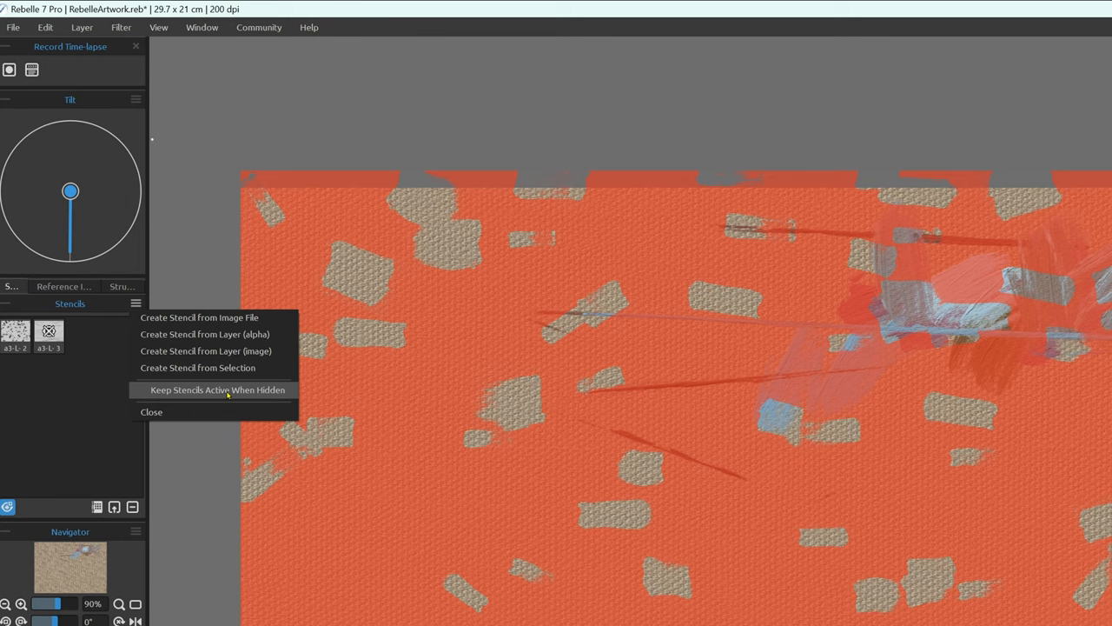
mouse_move(8, 517)
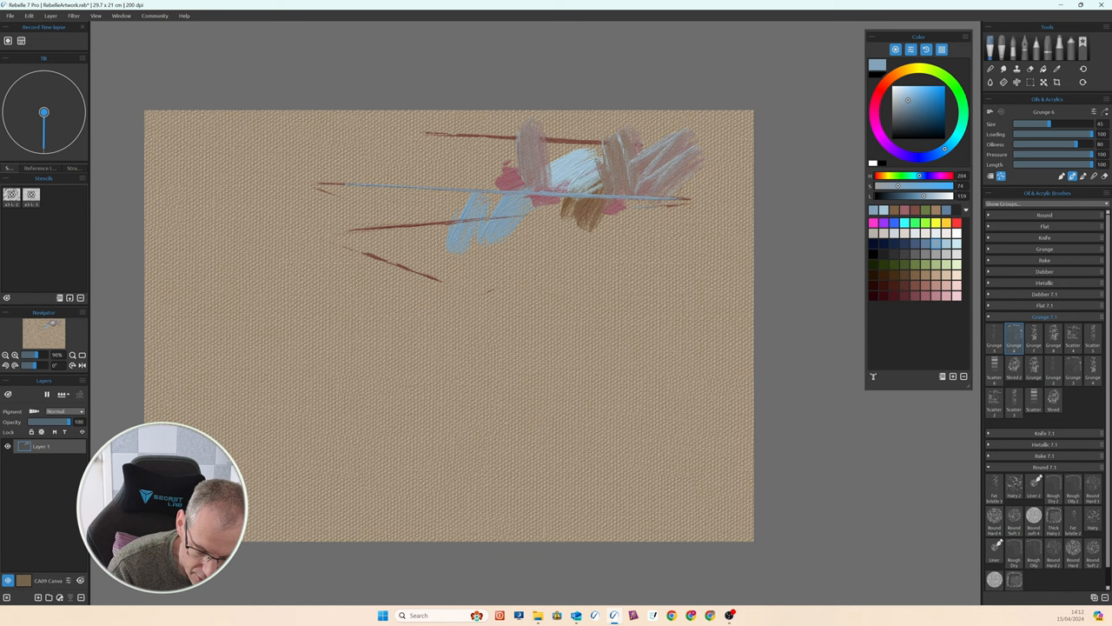
Hide the stencils, leaving just the textured canvas and paint strokes visible.
click(914, 105)
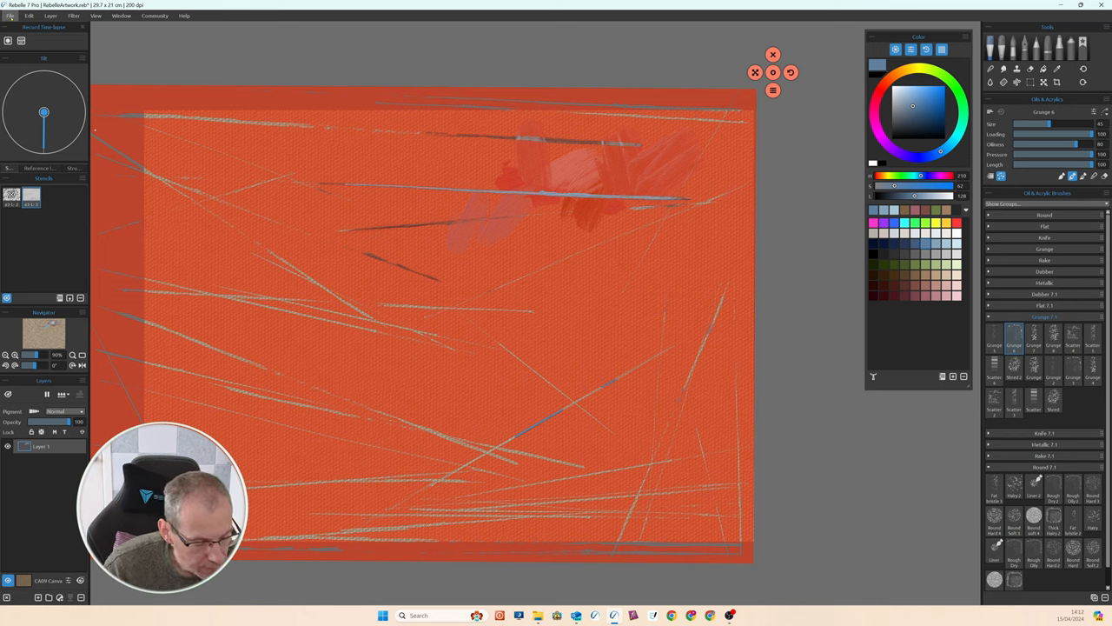
Open the Edit menu of general editing commands.
click(28, 16)
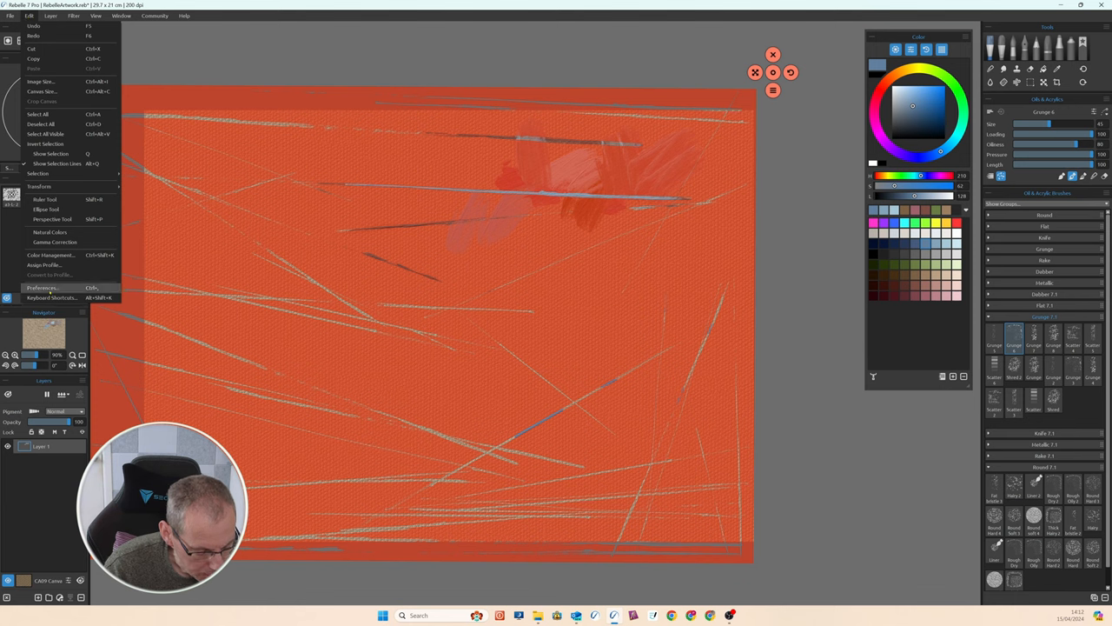
Open Preferences and nudge the Stencils Opacity slider slightly lower.
click(42, 288)
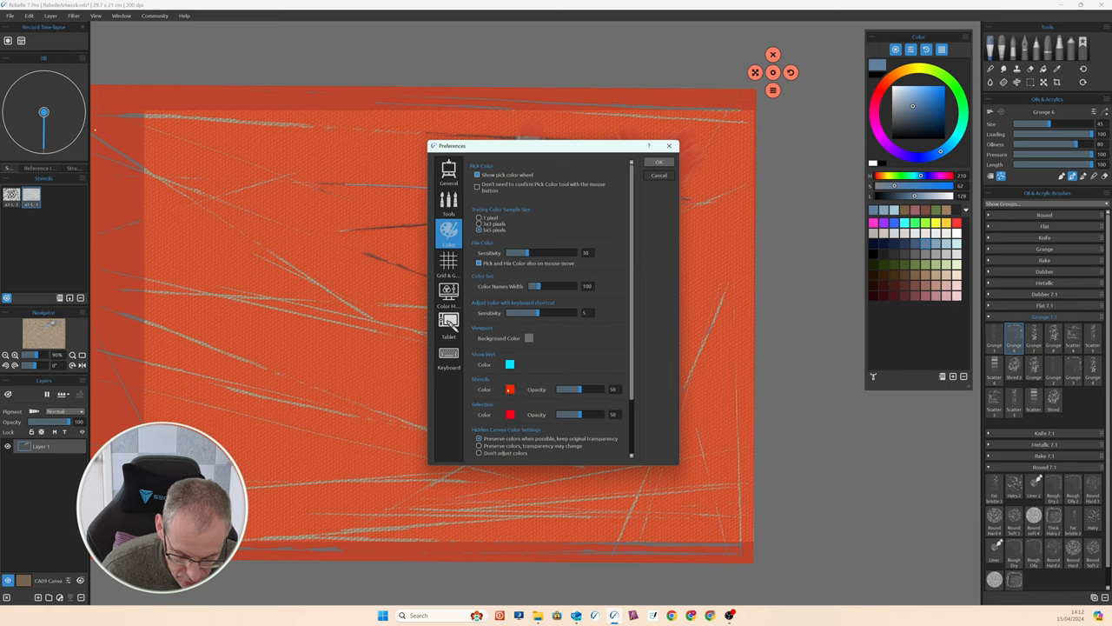
drag(586, 389, 573, 389)
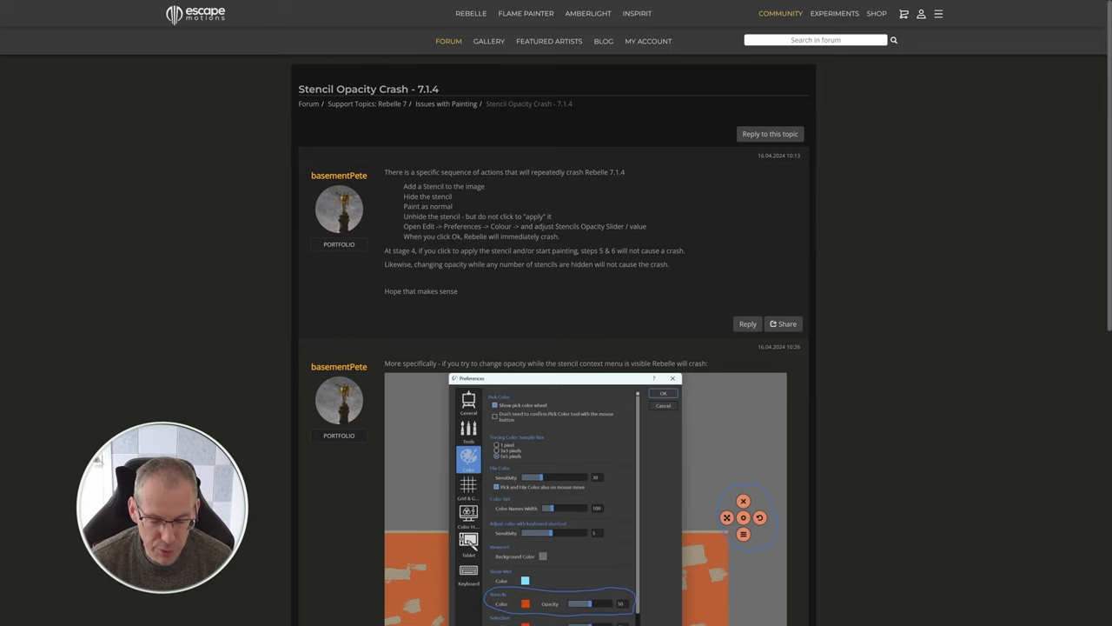
mouse_move(629, 209)
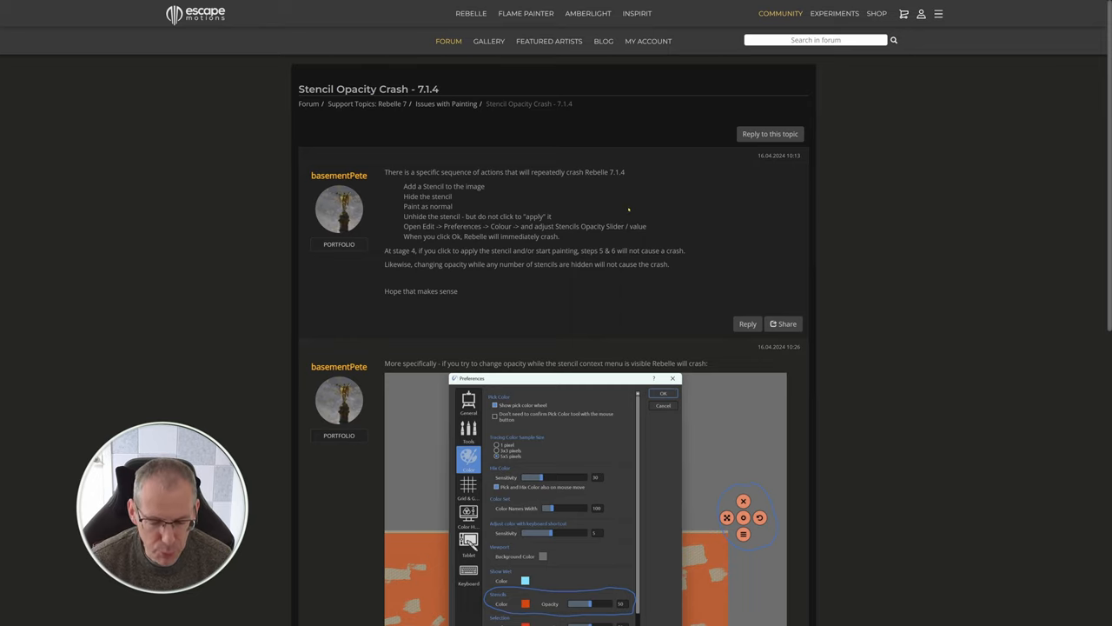
mouse_move(626, 187)
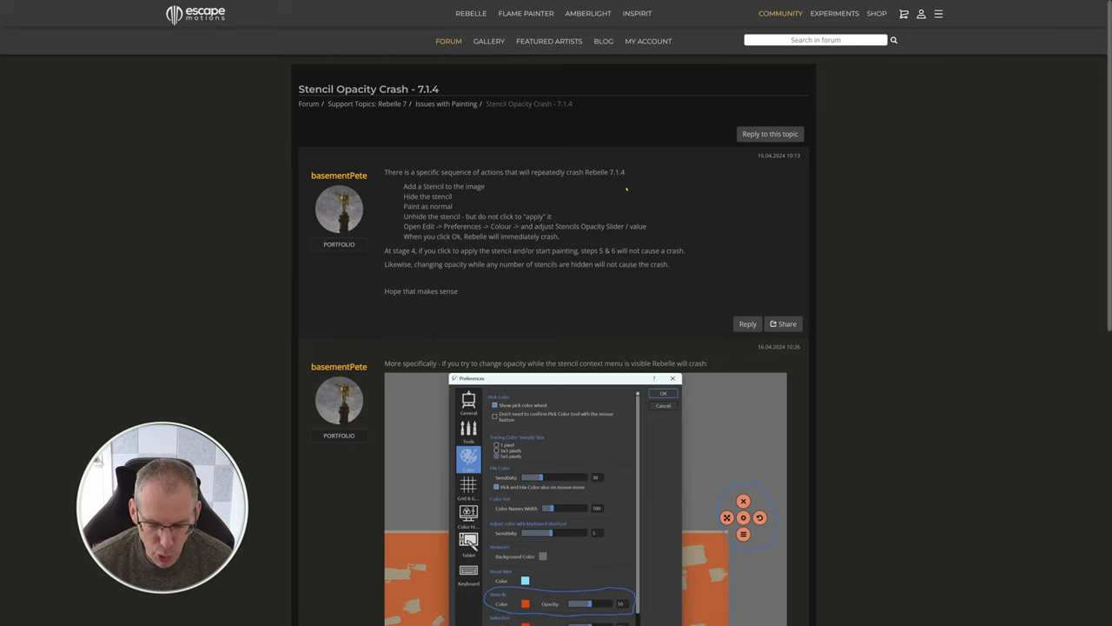
mouse_move(748, 448)
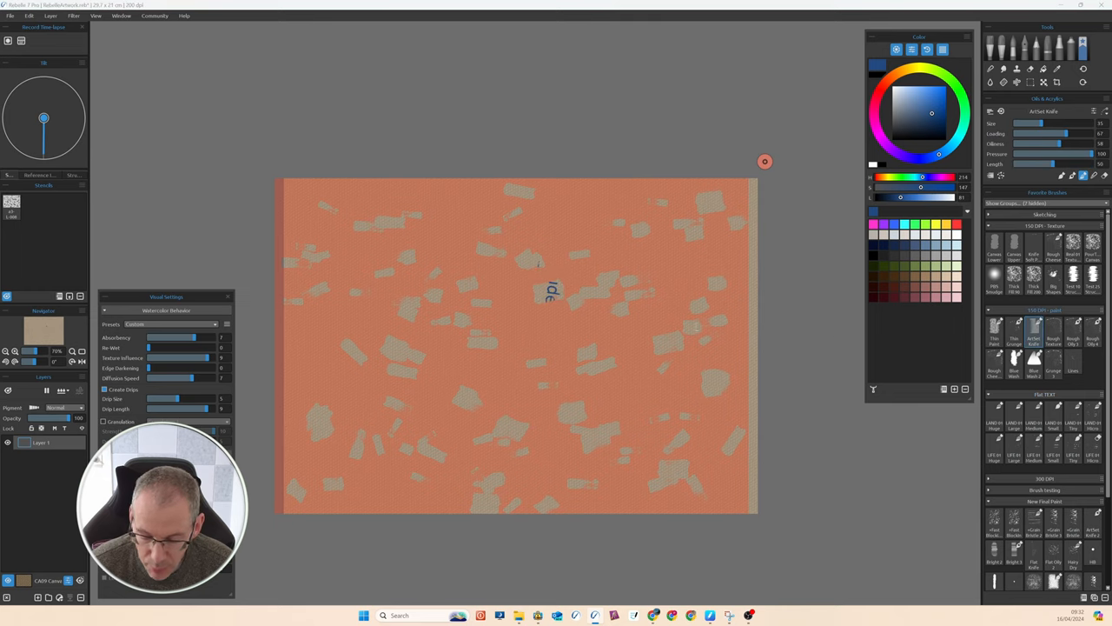
Paint a blue mark near the canvas centre, then lower Stencils Opacity in Preferences.
drag(538, 291, 582, 291)
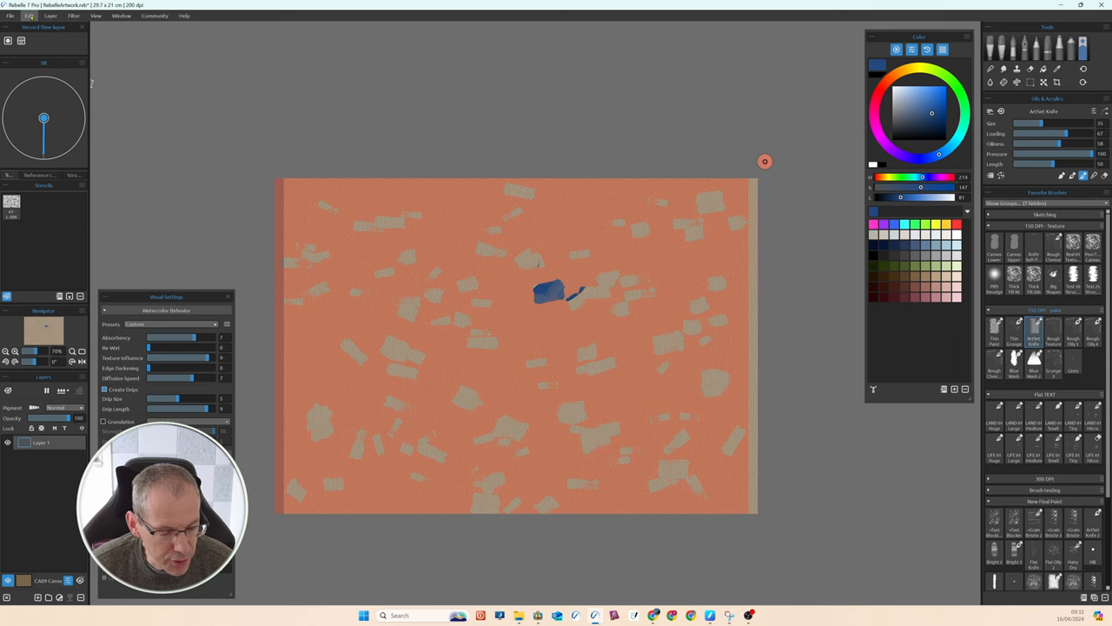
click(29, 16)
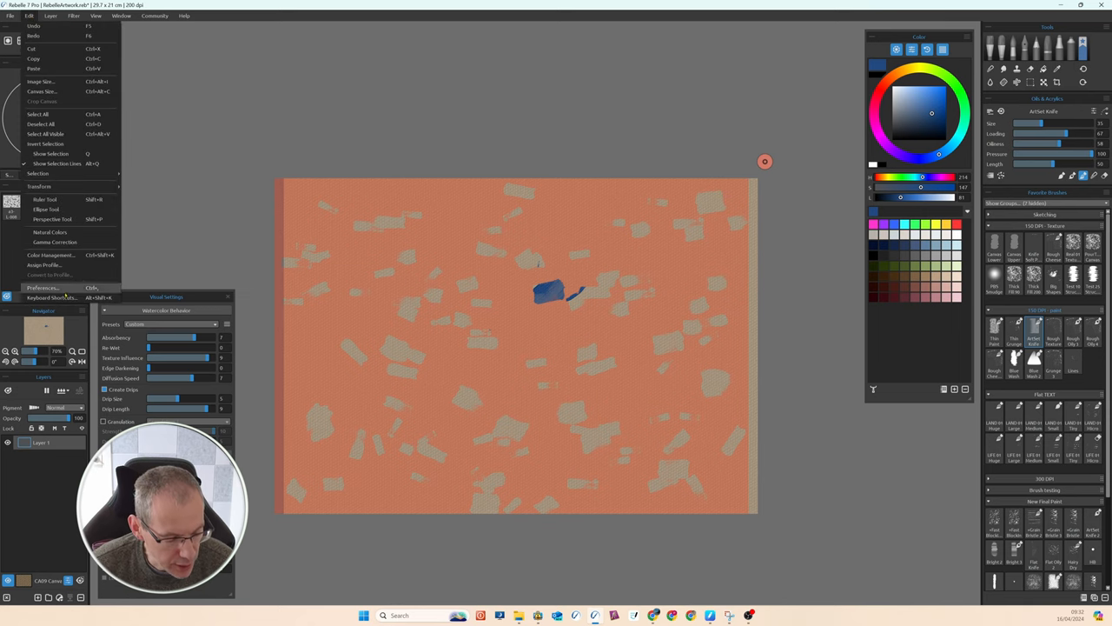
click(42, 287)
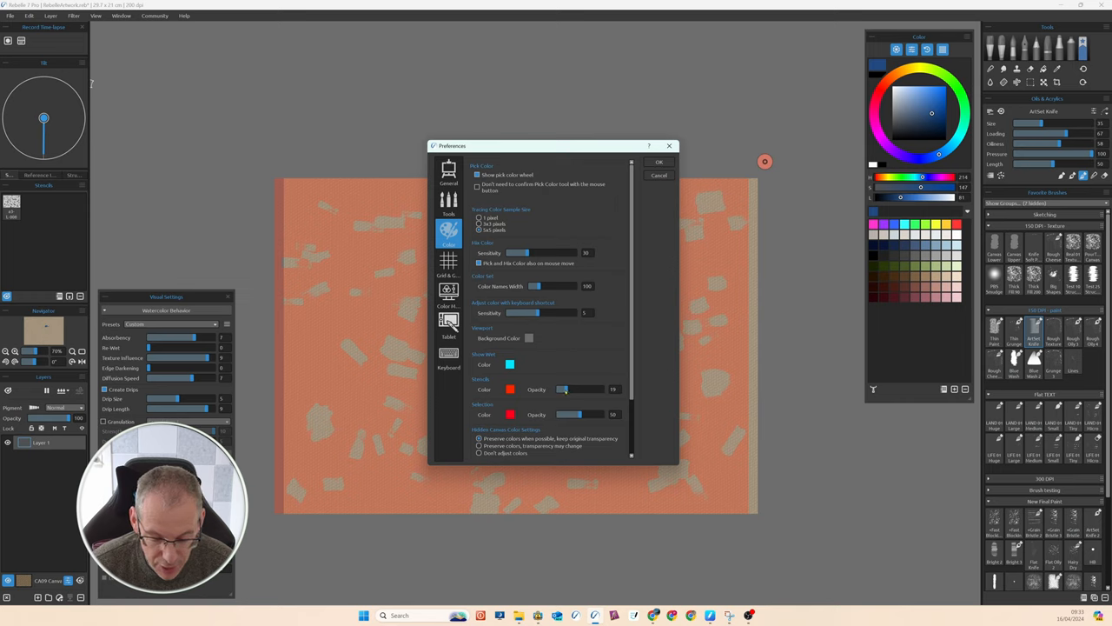
drag(565, 389, 561, 388)
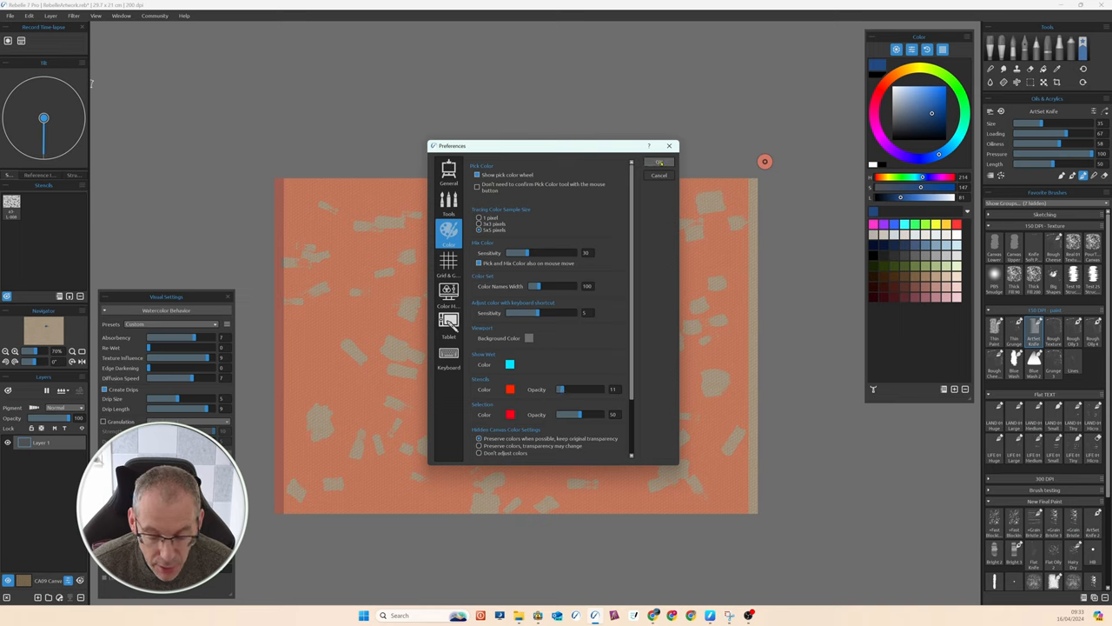
click(659, 162)
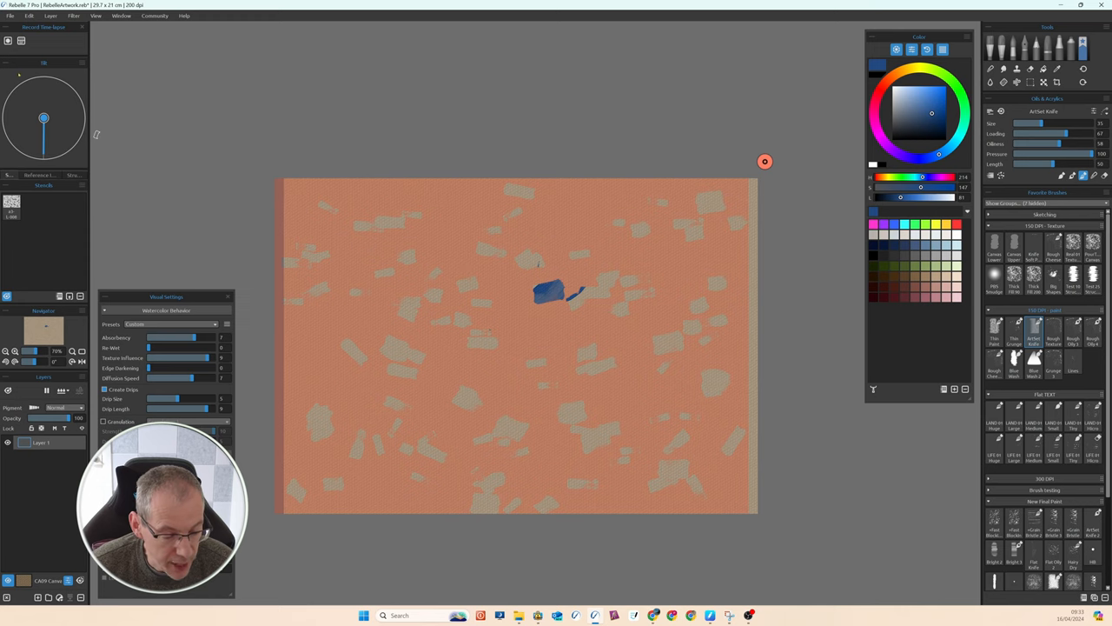
Reopen Preferences and confirm the Stencils Opacity at 55.
click(29, 16)
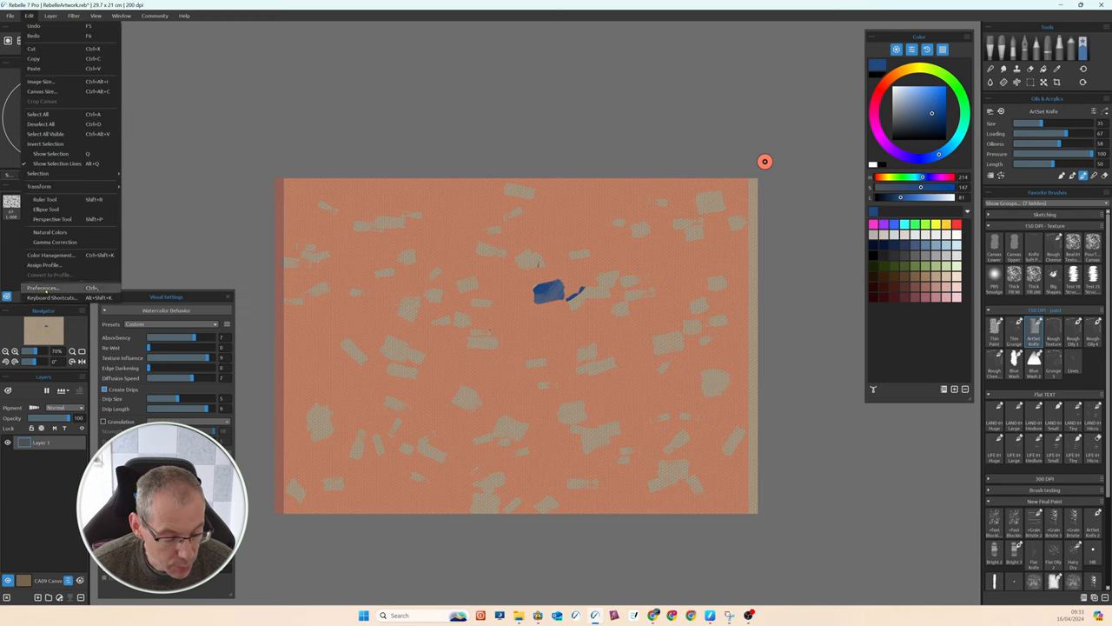
click(42, 287)
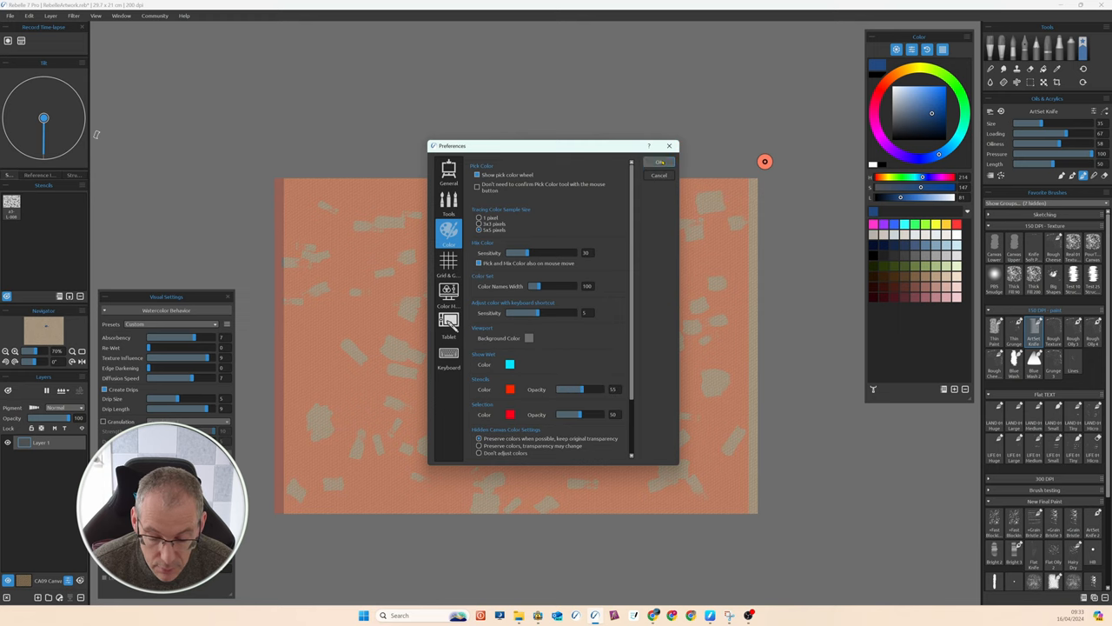
click(659, 162)
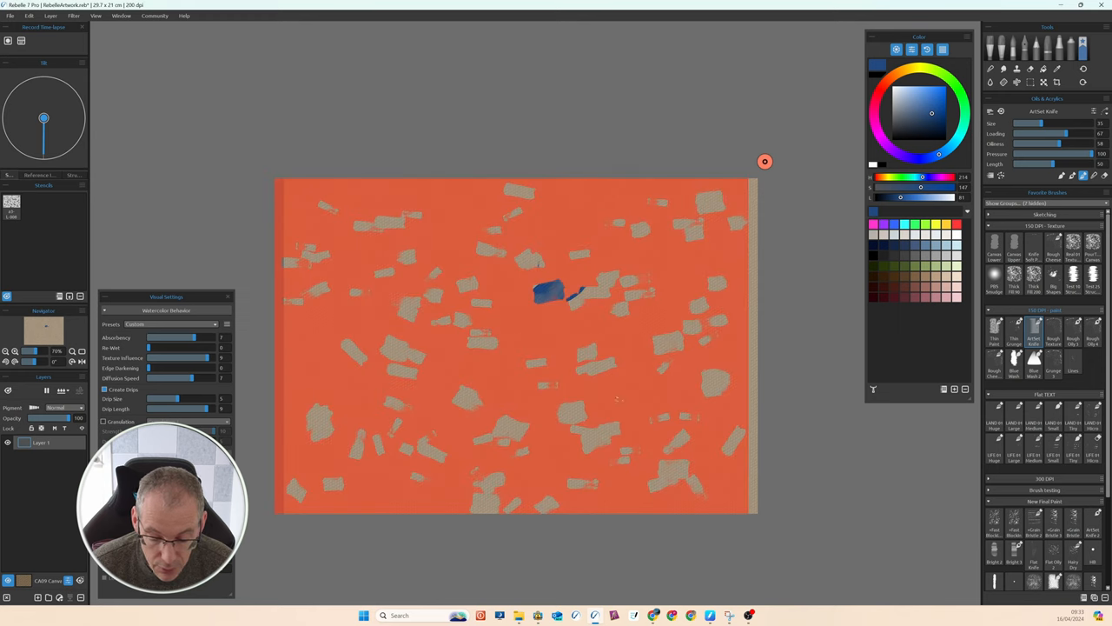